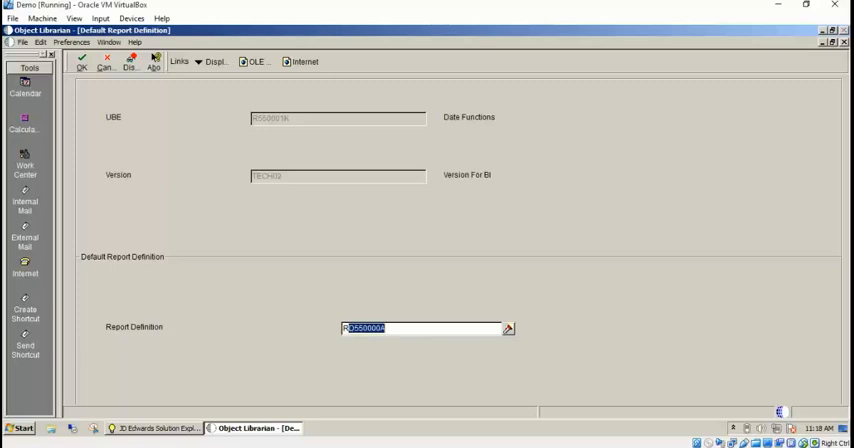
pyautogui.write('RD550001KA')
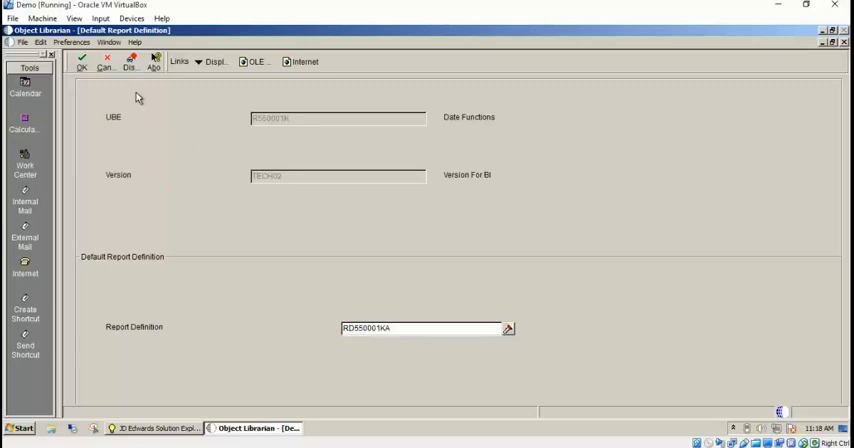